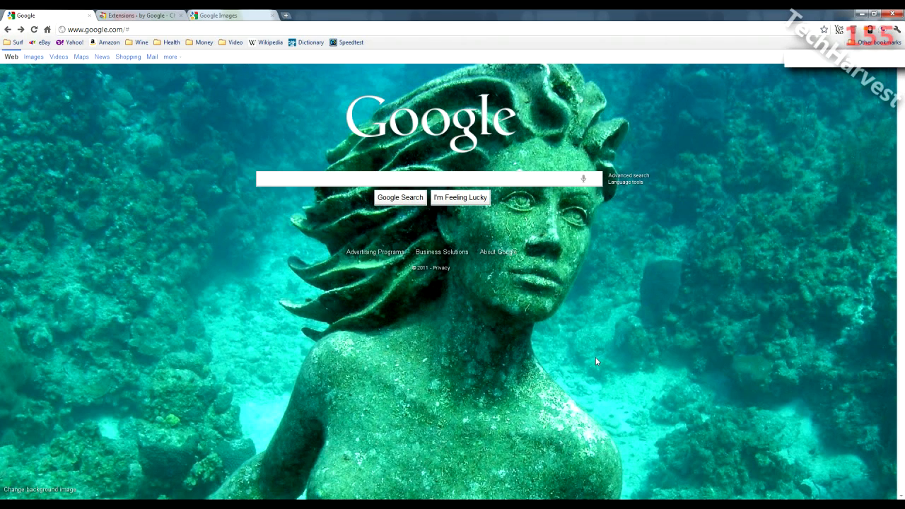
mouse_move(590, 178)
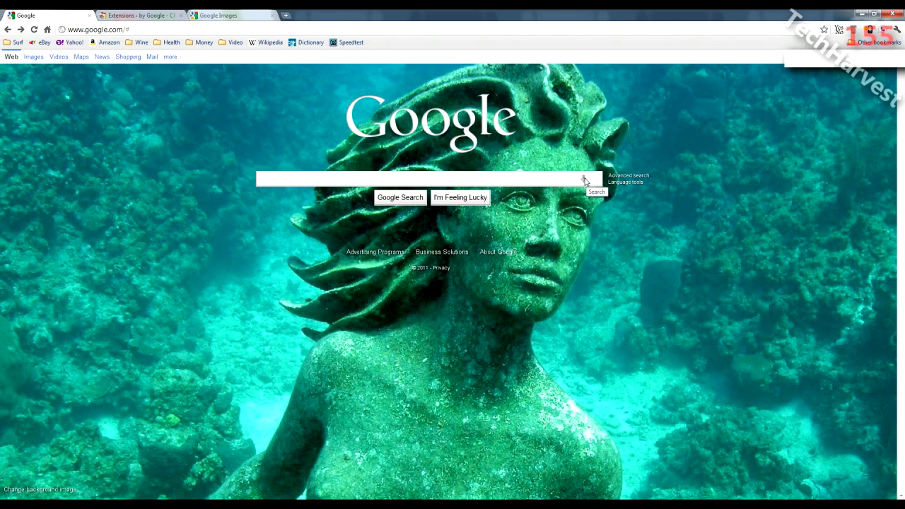
Voice-search "hp touchpad" and review the results and alternatives 'hp touch cat' and 'hp touch cats'.
click(584, 178)
text(hp touchpad)
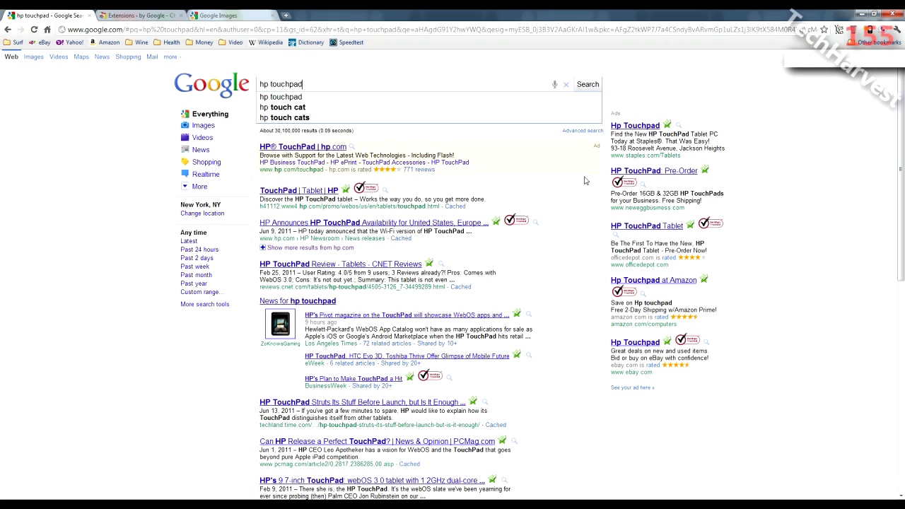
mouse_move(543, 138)
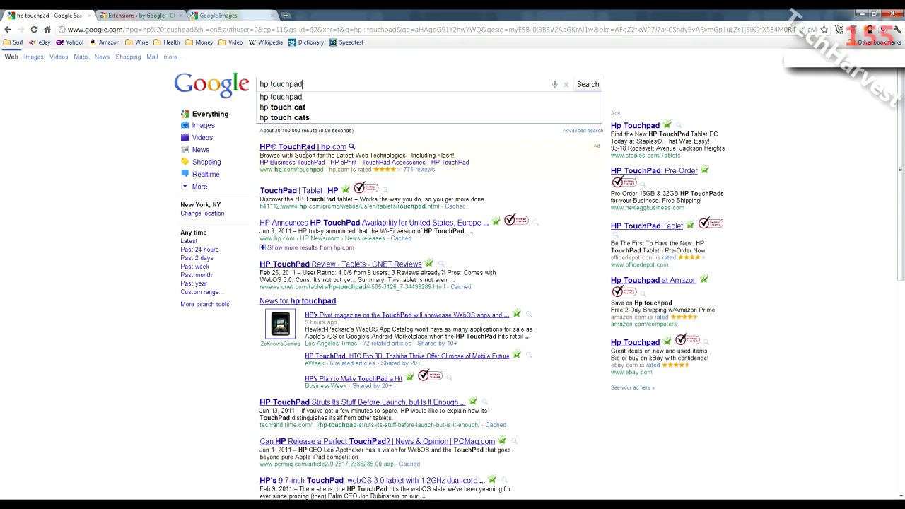
mouse_move(280, 97)
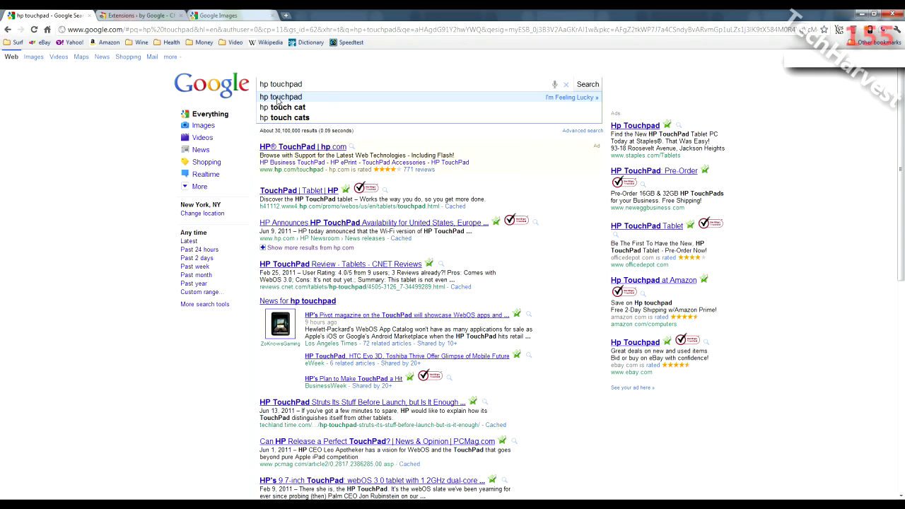
mouse_move(283, 107)
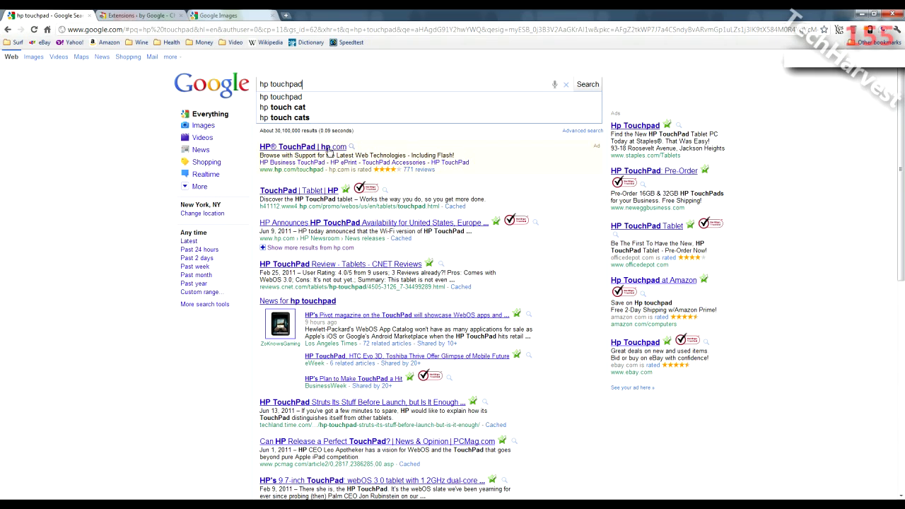
mouse_move(255, 385)
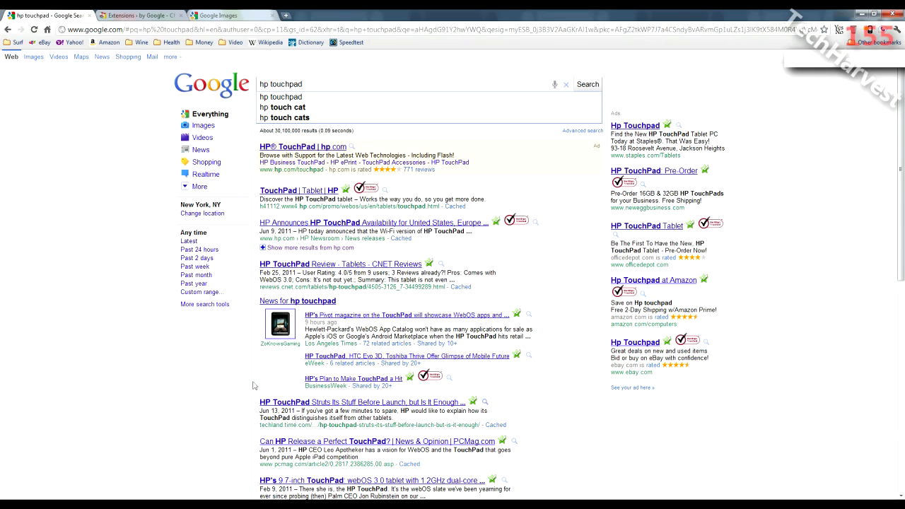
mouse_move(468, 383)
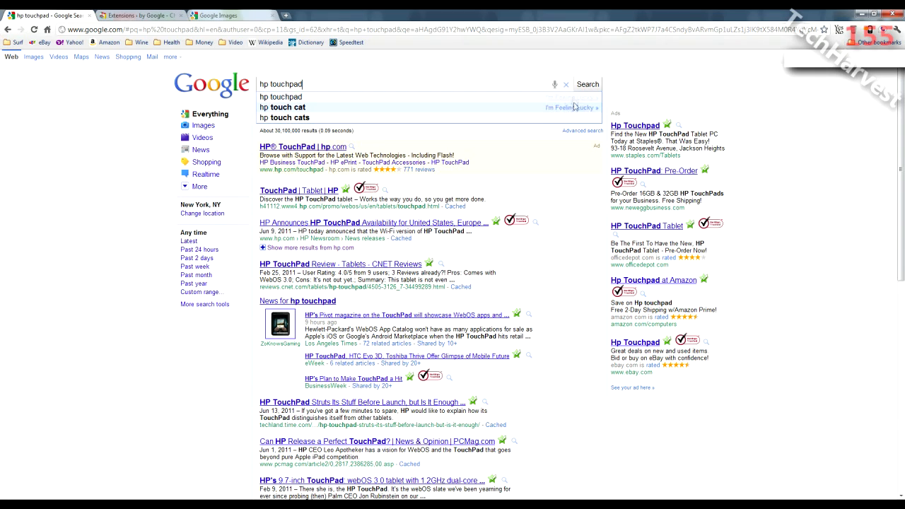
Voice-search "first day of summer 2011" and review results with two alternative phrasings.
click(555, 84)
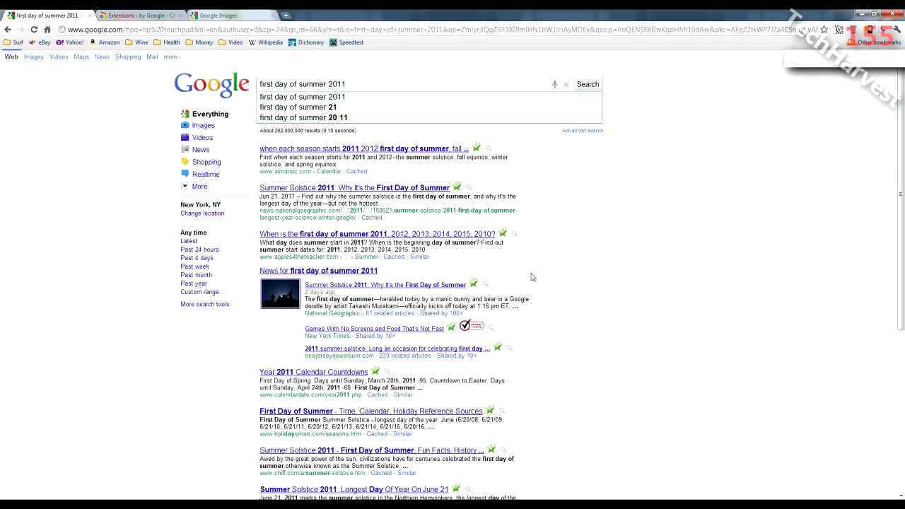
mouse_move(554, 85)
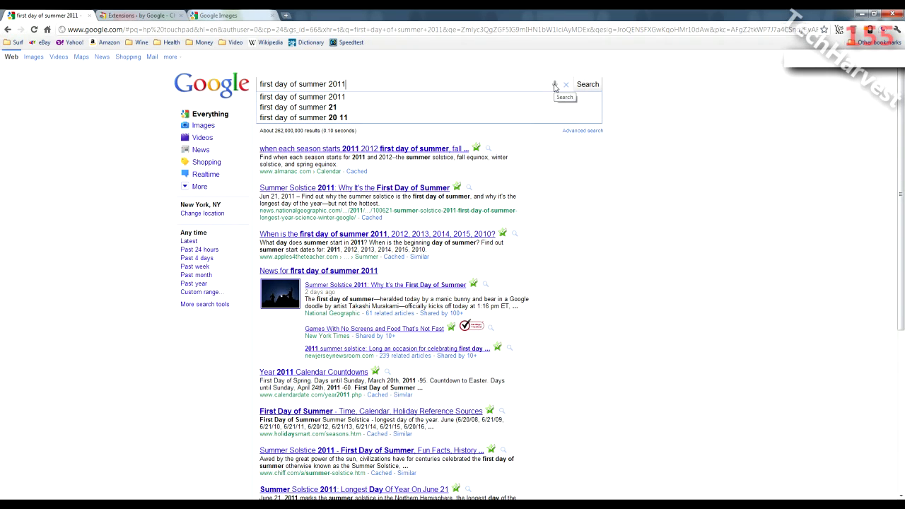
Speak the query "nokia meego n 9 phone" into the Google search box.
click(555, 84)
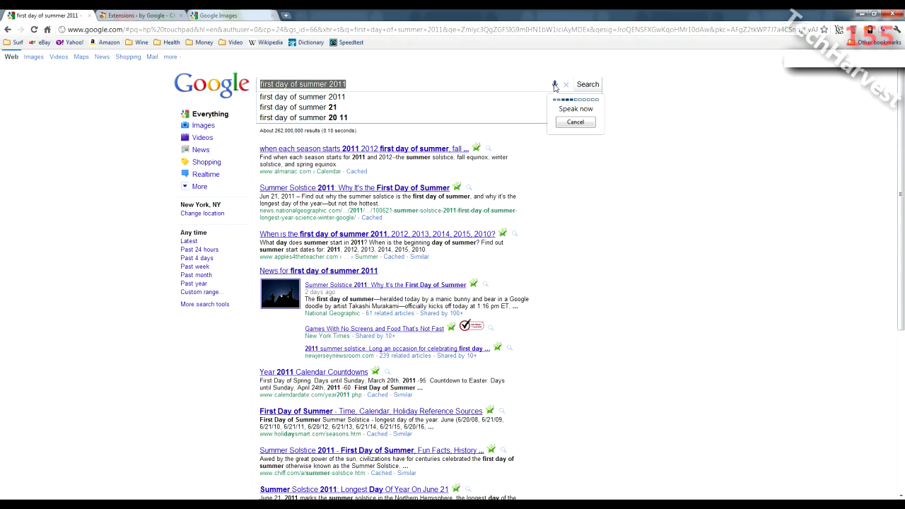
text(nokia meego n 9 phone)
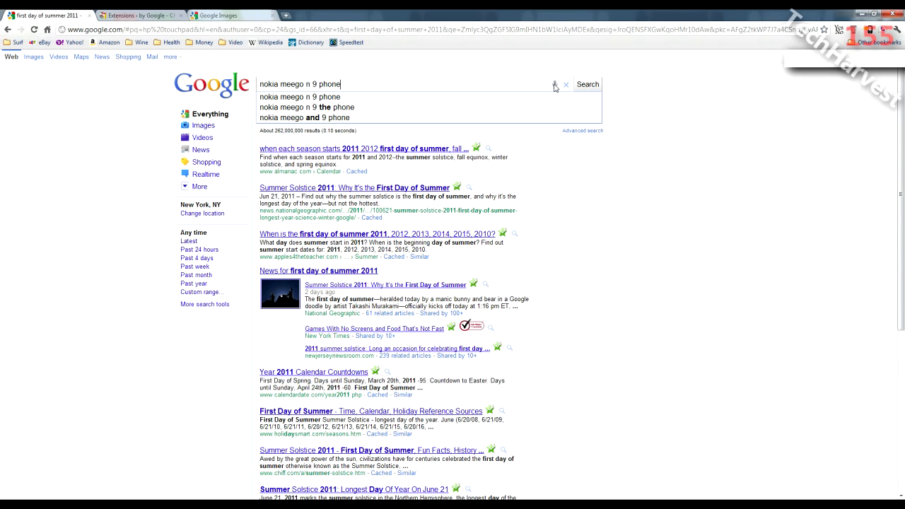